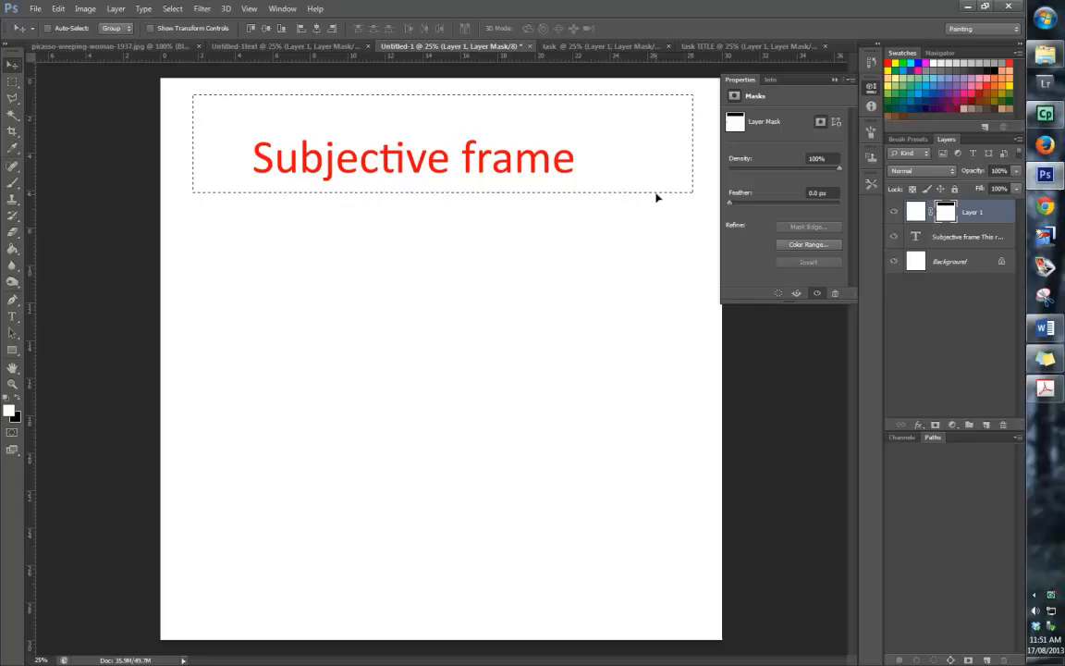
Step: Reveal the task slide text explaining how to turn the image black and white
{"action": "type", "text": "This refers to our"}
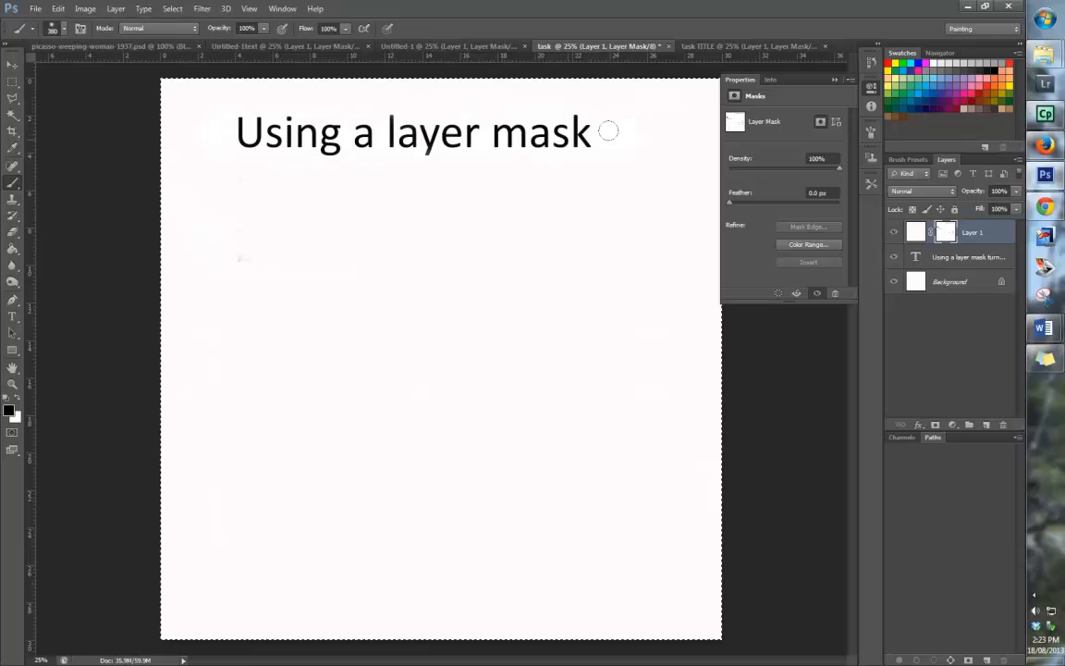
{"action": "type", "text": "turn your i"}
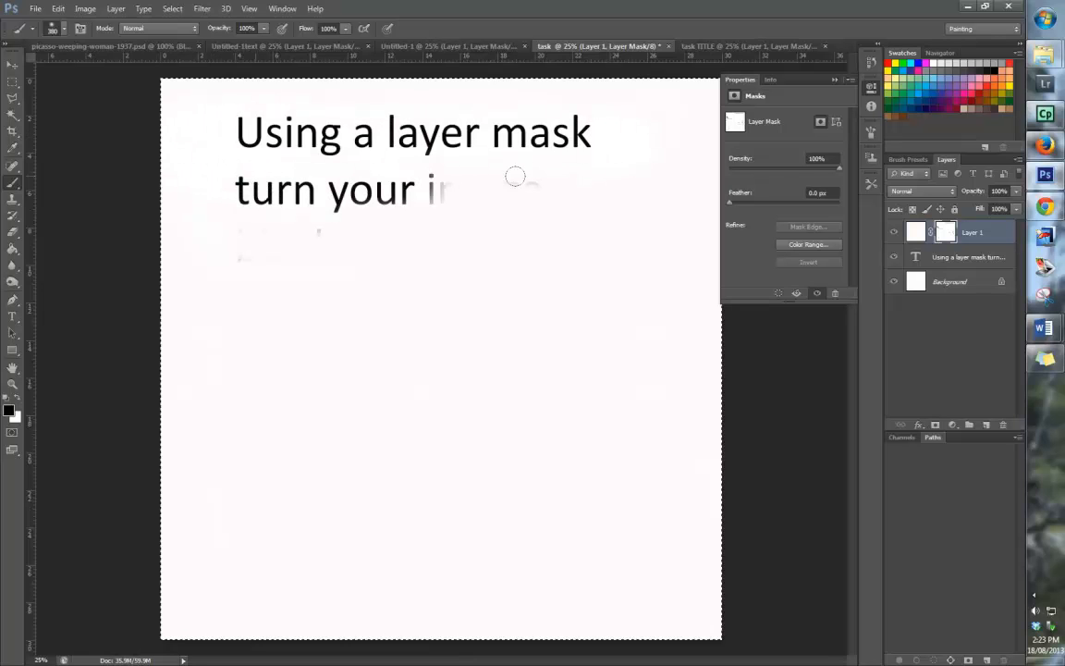
{"action": "type", "text": "image black and white. Ide"}
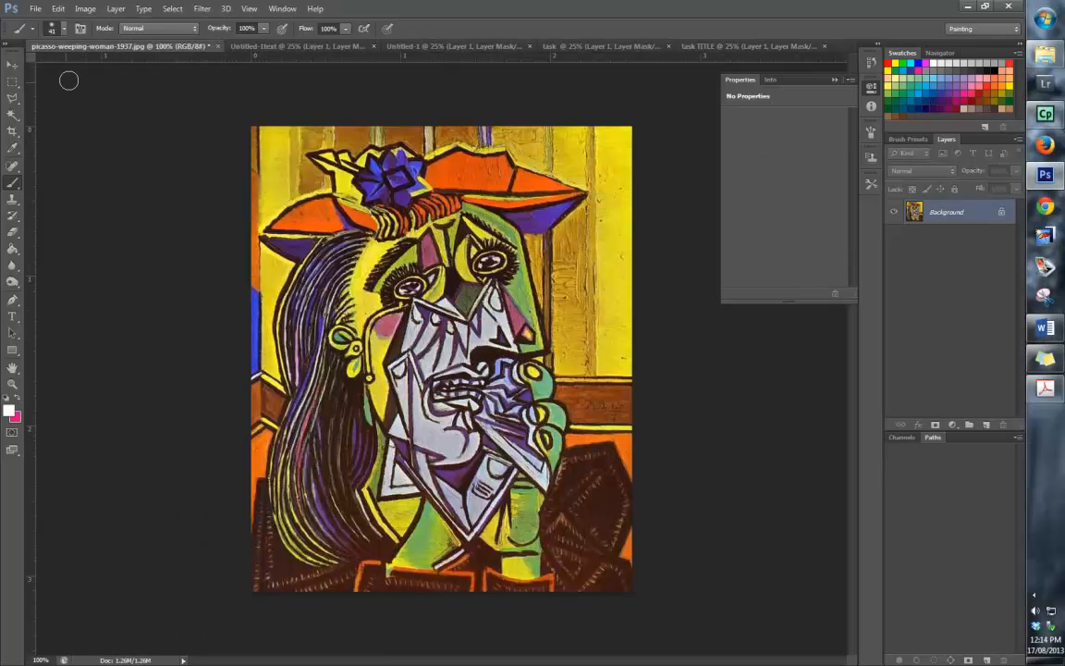
{"action": "mouse_move", "coordinate": [393, 196]}
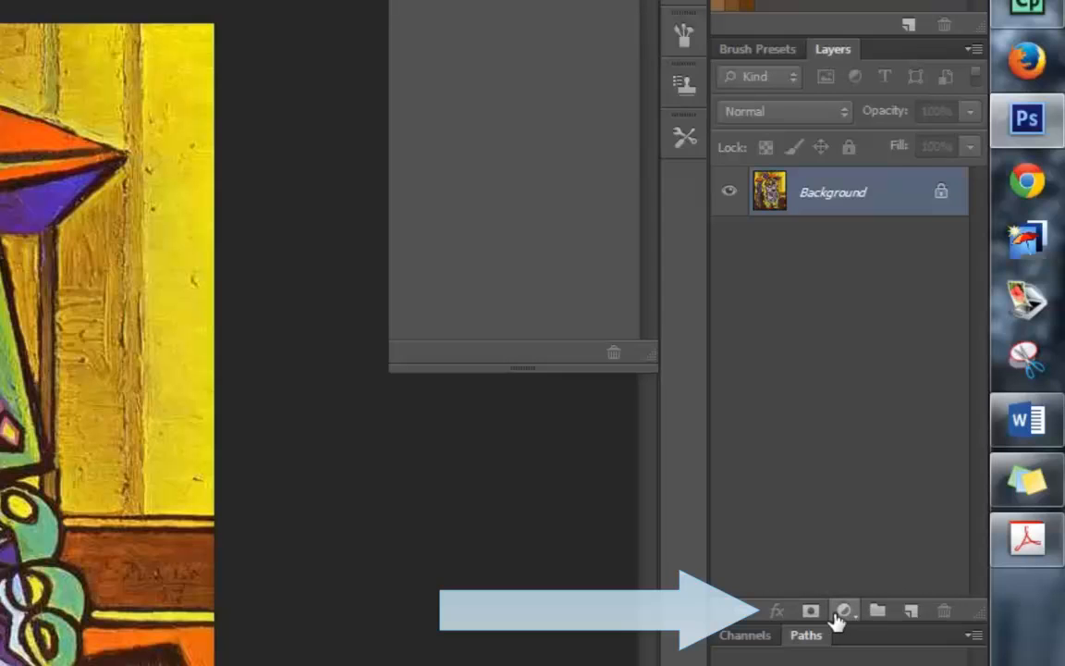
{"action": "mouse_move", "coordinate": [844, 614]}
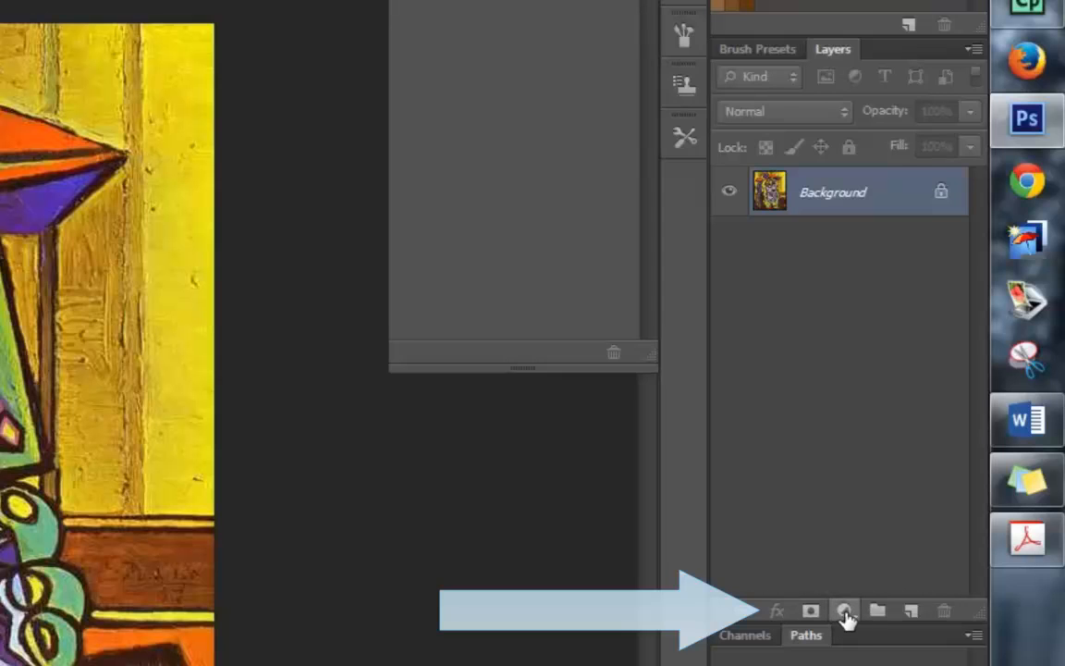
{"action": "mouse_move", "coordinate": [844, 610]}
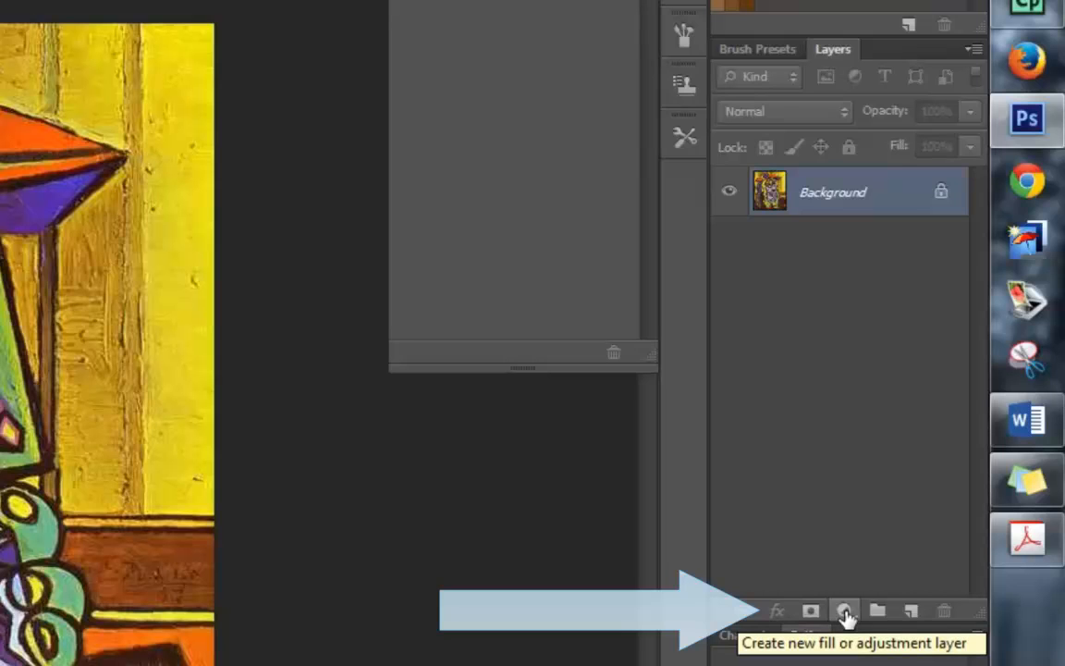
Step: Add a Black & White adjustment layer to the painting and select its mask
{"action": "left_click", "coordinate": [844, 610]}
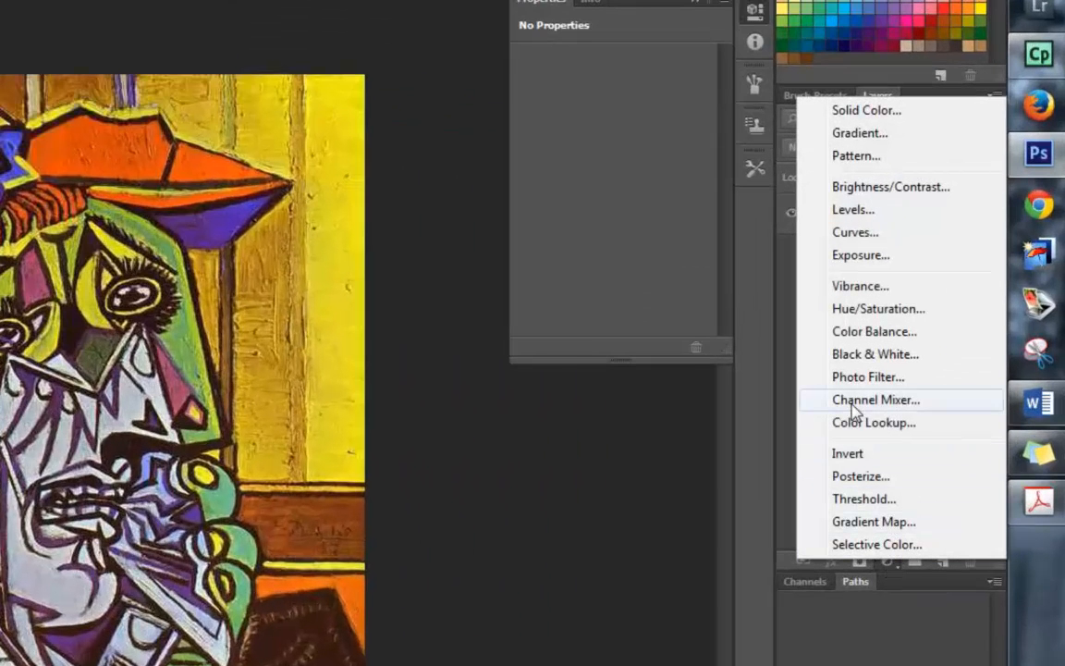
{"action": "mouse_move", "coordinate": [882, 359]}
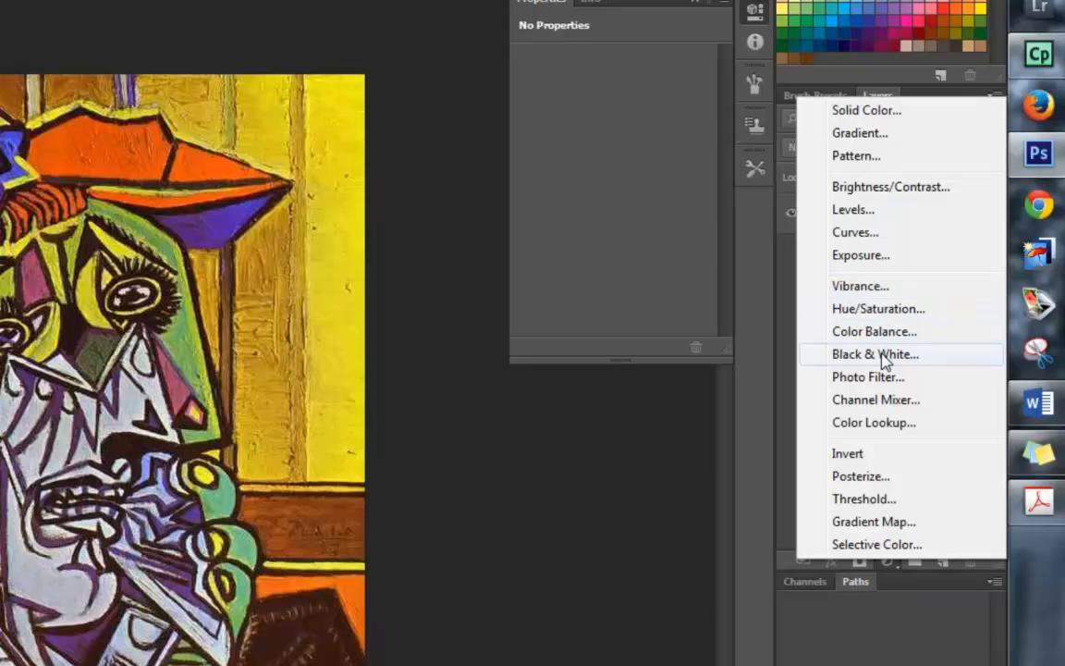
{"action": "left_click", "coordinate": [874, 354]}
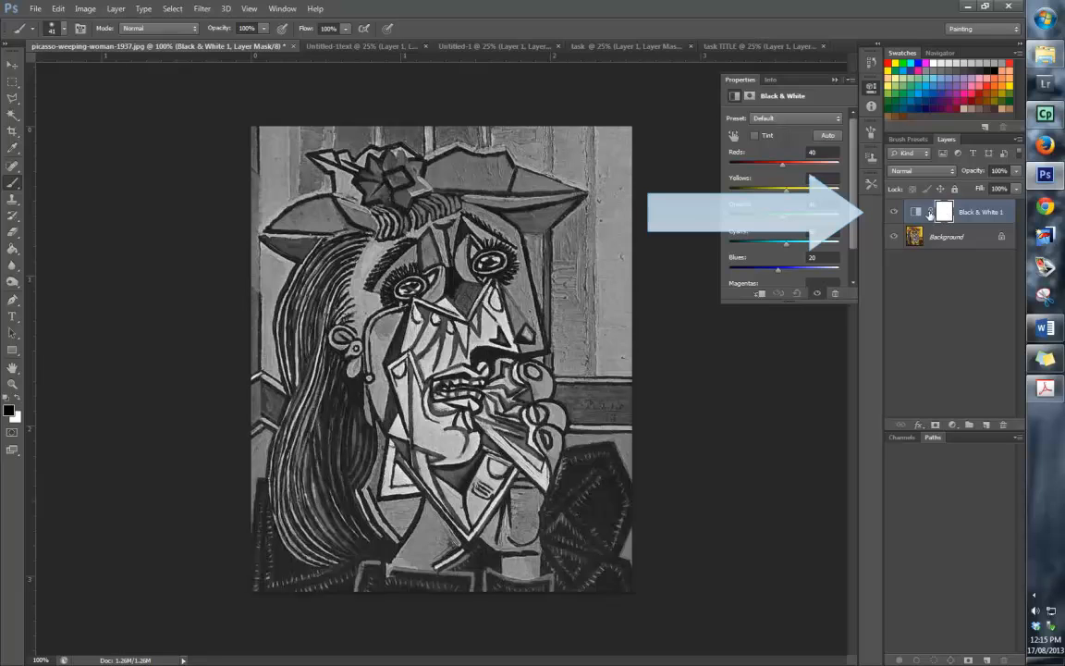
{"action": "left_click", "coordinate": [944, 210]}
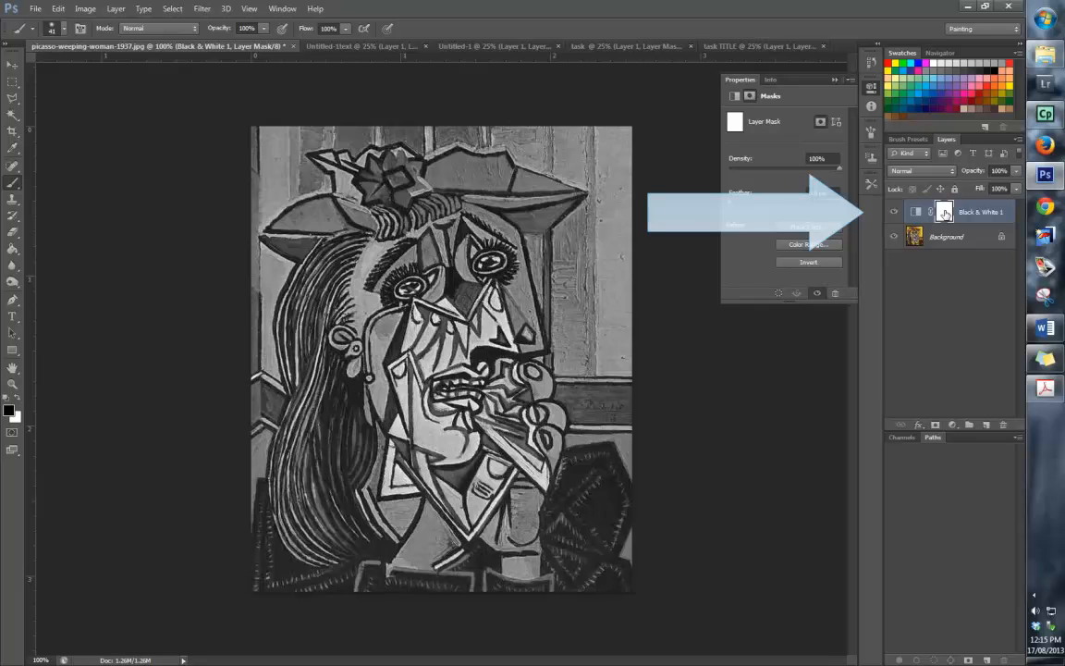
{"action": "mouse_move", "coordinate": [944, 211]}
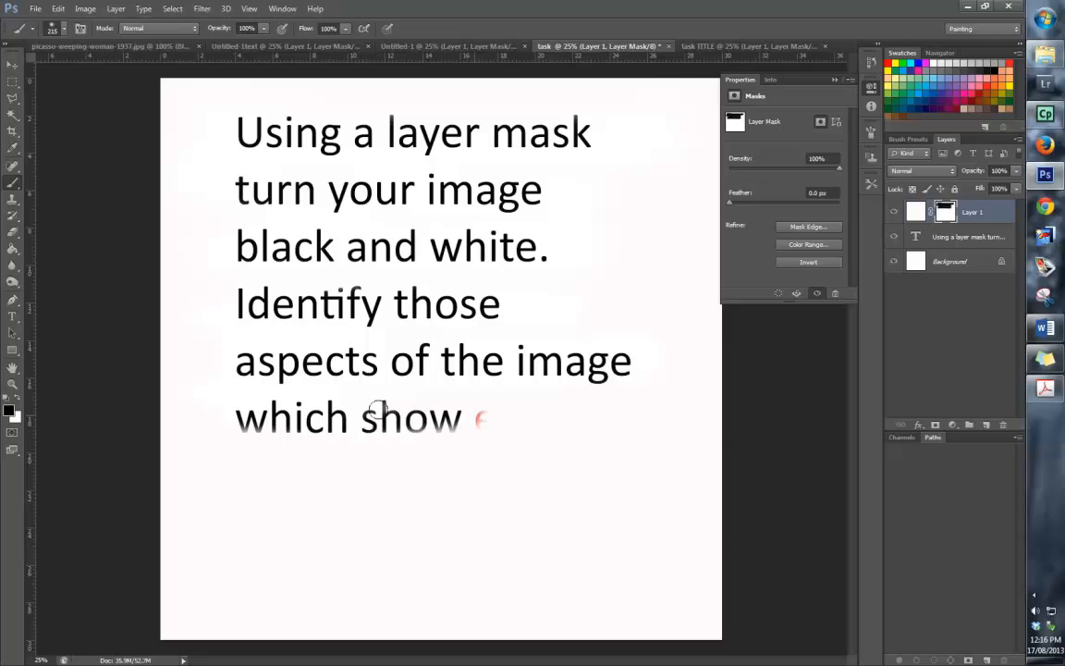
Step: Reveal the rest of the slide: identify emotion, recolour the chosen area with the brush tool
{"action": "type", "text": "emotion."}
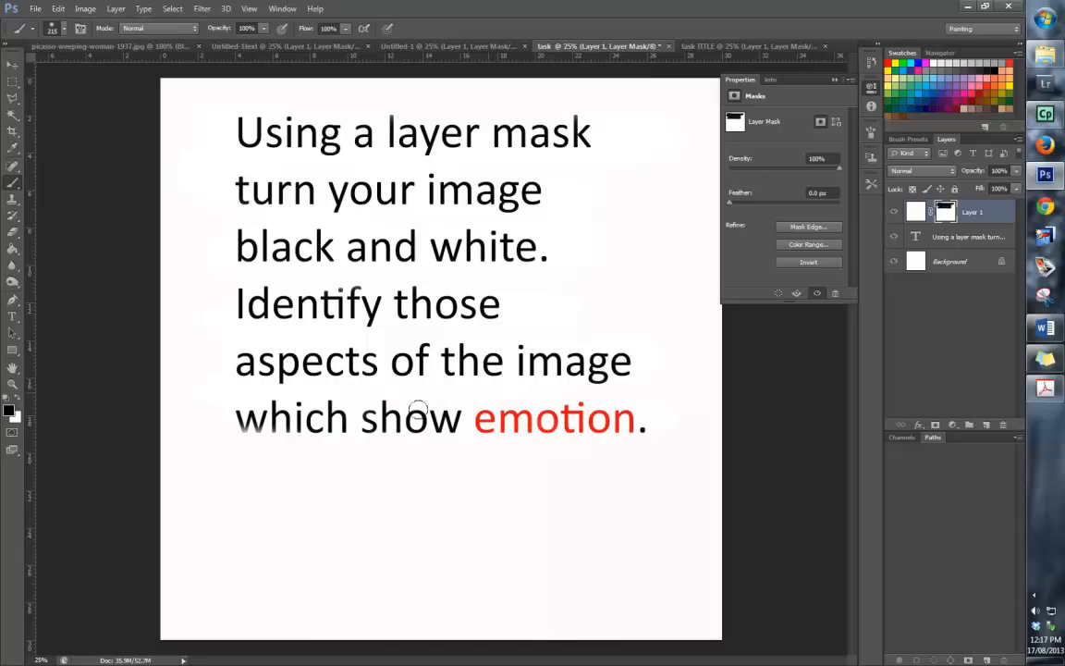
{"action": "left_click", "coordinate": [111, 46]}
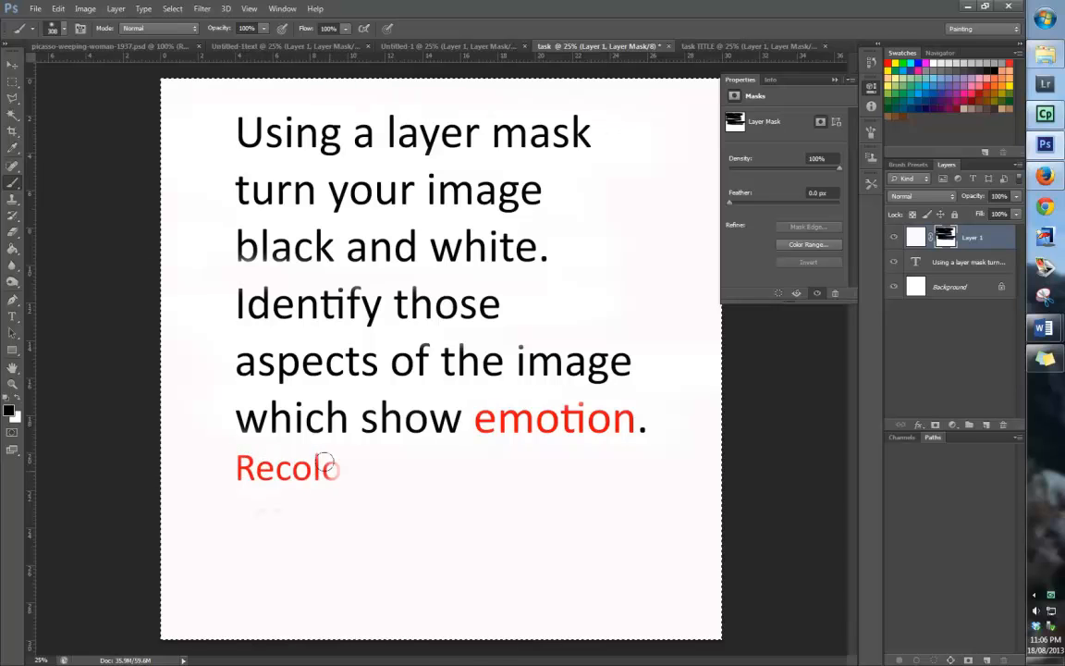
{"action": "type", "text": "ur your chosen"}
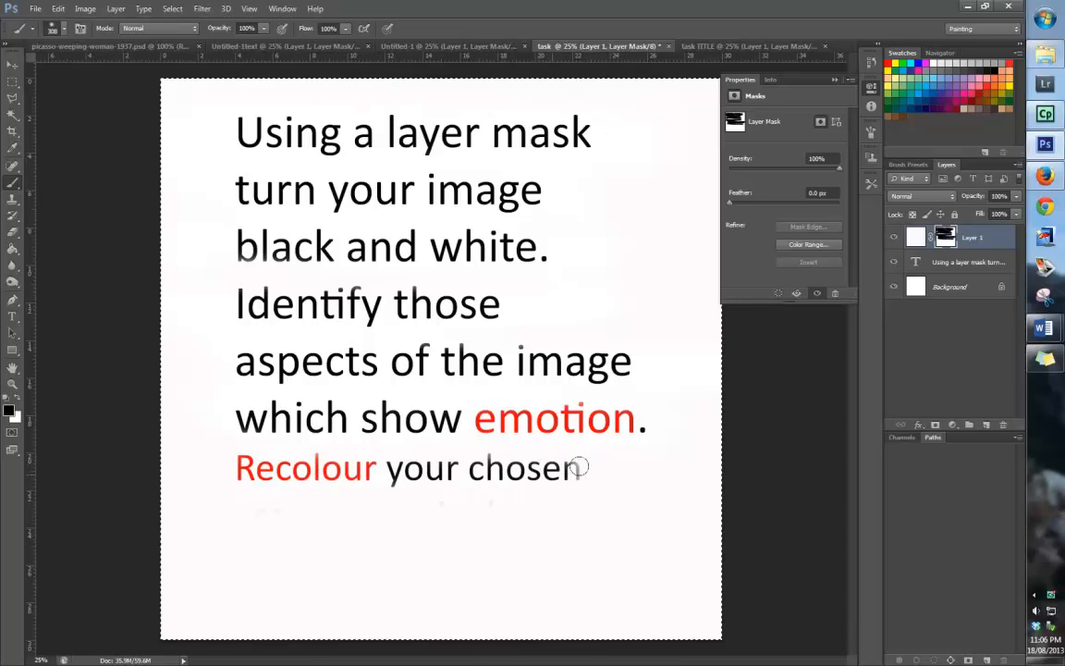
{"action": "type", "text": "areas using the b"}
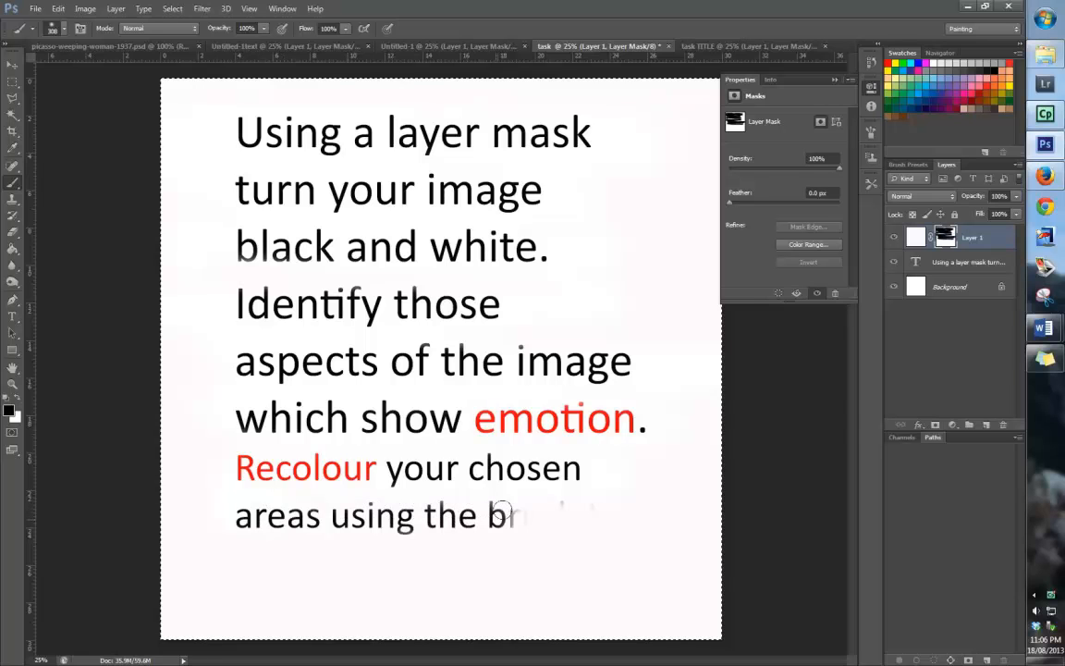
{"action": "type", "text": "rush tool"}
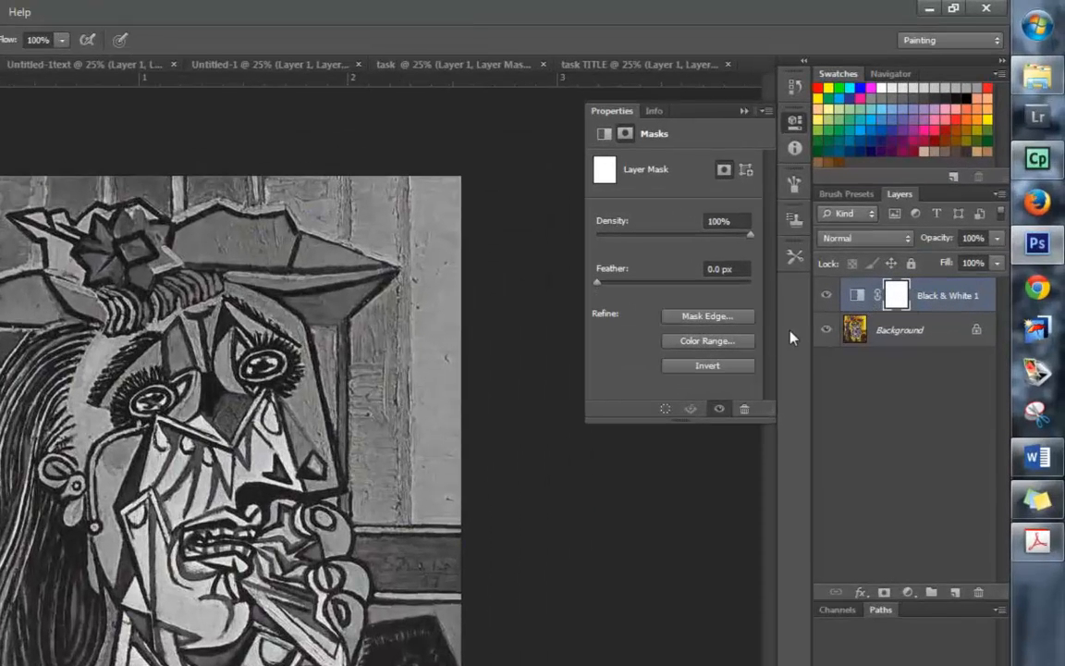
{"action": "mouse_move", "coordinate": [827, 295]}
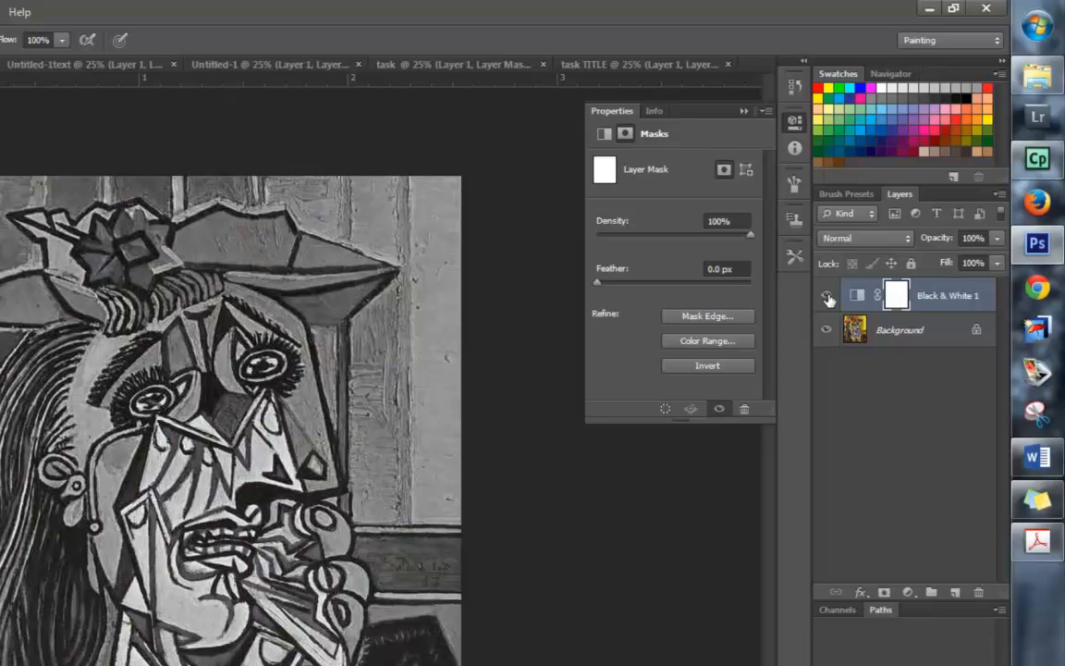
Step: Toggle Black & White to check colours, then paint its mask over the eyes and tears
{"action": "left_click", "coordinate": [827, 295]}
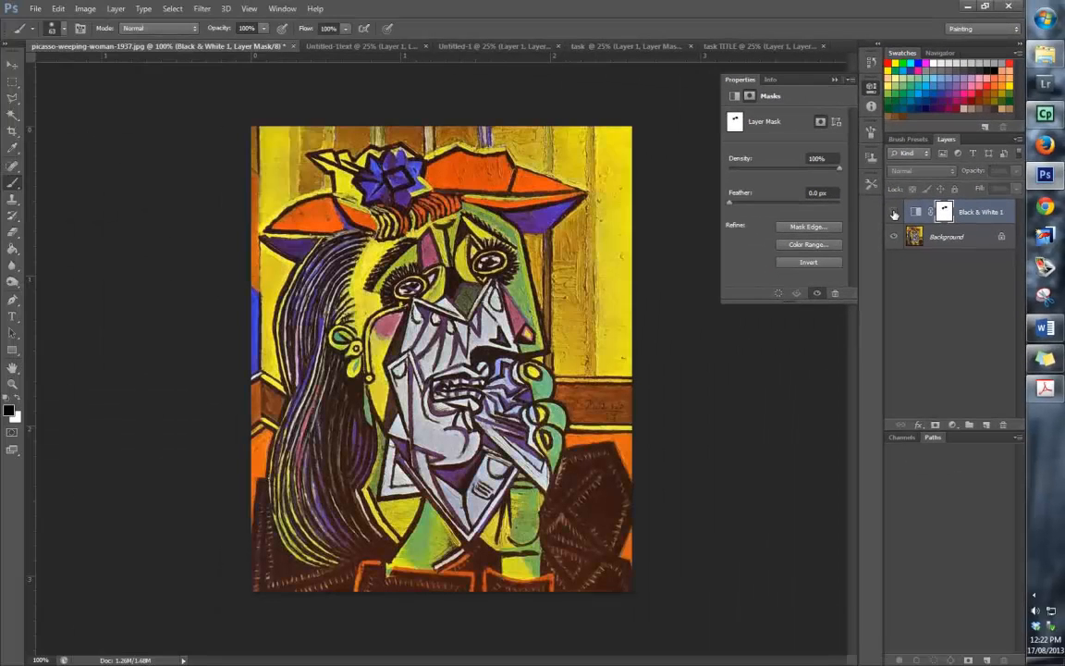
{"action": "left_click", "coordinate": [893, 211]}
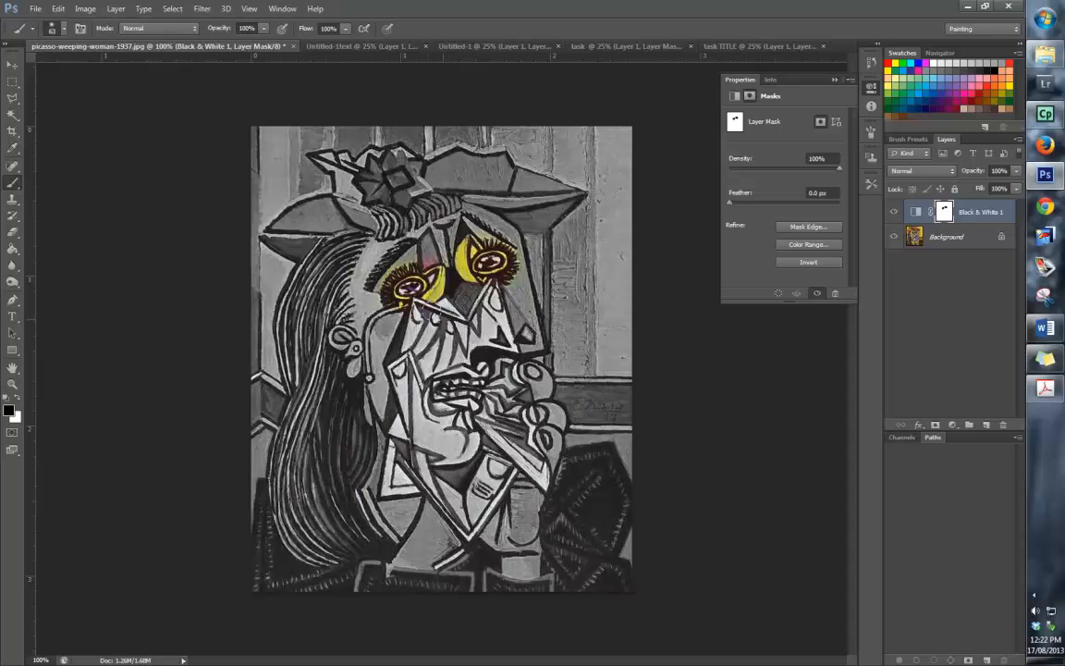
{"action": "left_click_drag", "start_coordinate": [425, 296], "coordinate": [453, 333]}
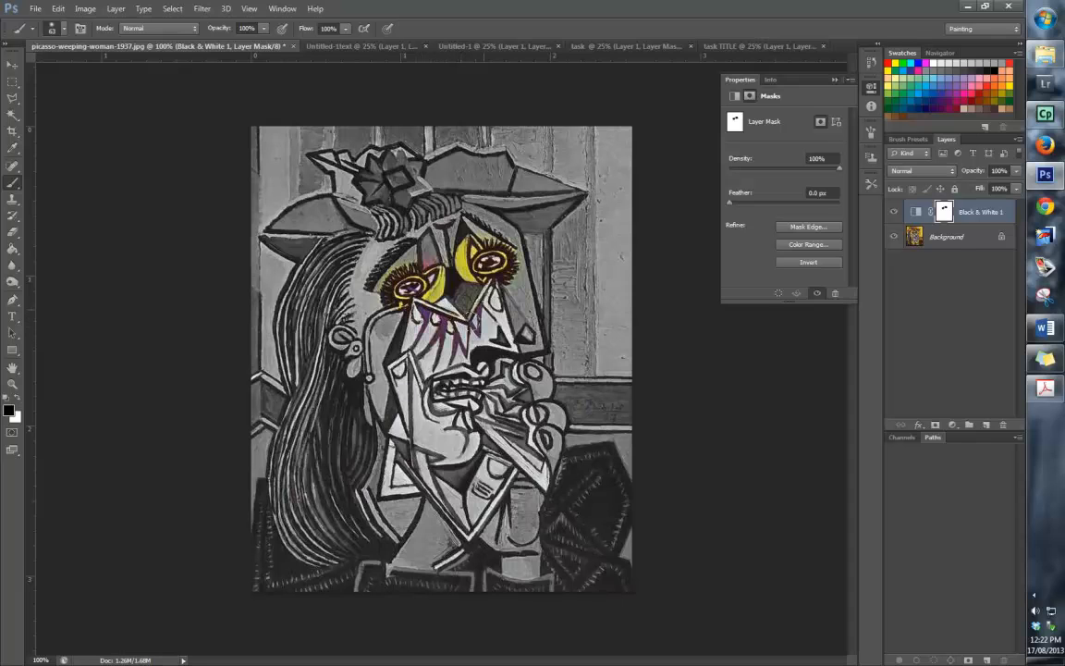
{"action": "left_click_drag", "start_coordinate": [481, 319], "coordinate": [527, 462]}
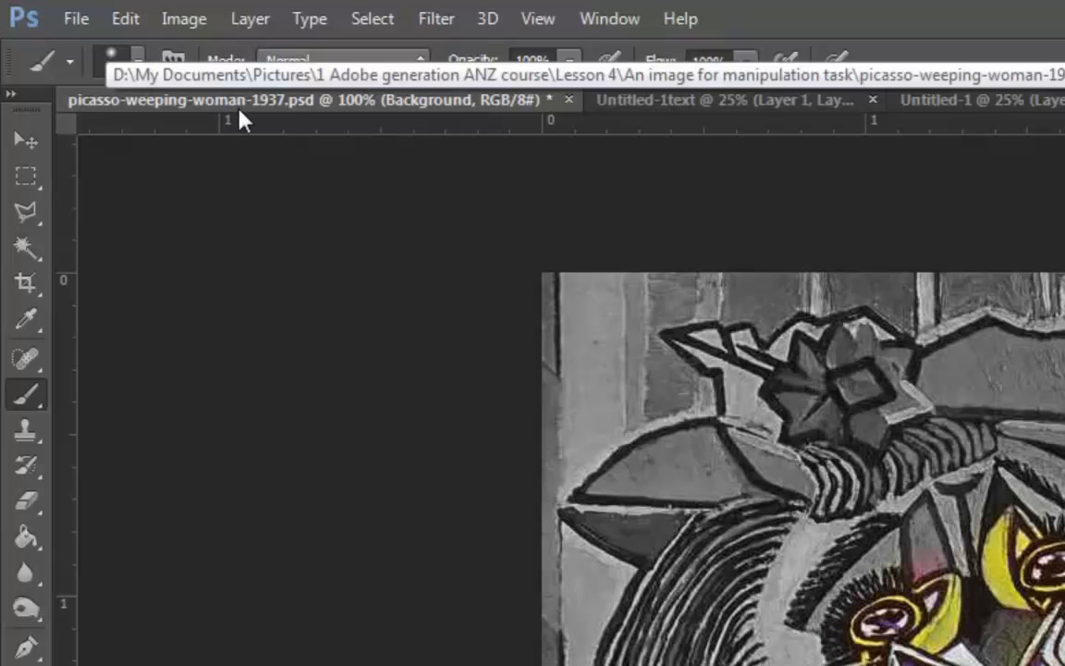
{"action": "mouse_move", "coordinate": [308, 113]}
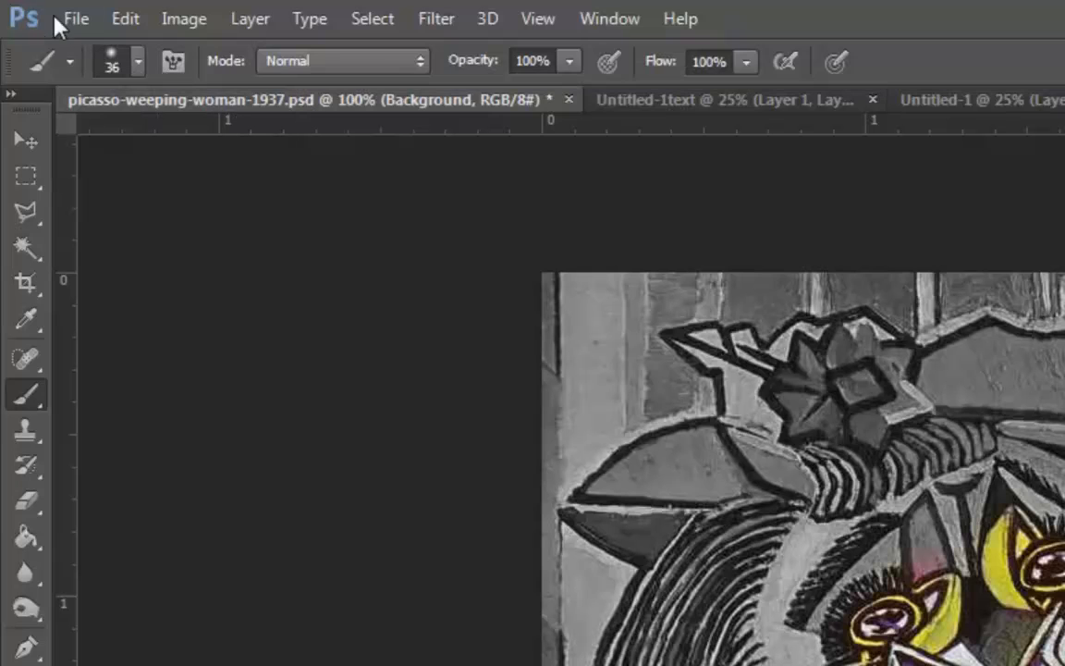
Step: Save a copy of the image as picasso-weeping-woman-1937handkerchief
{"action": "left_click", "coordinate": [76, 17]}
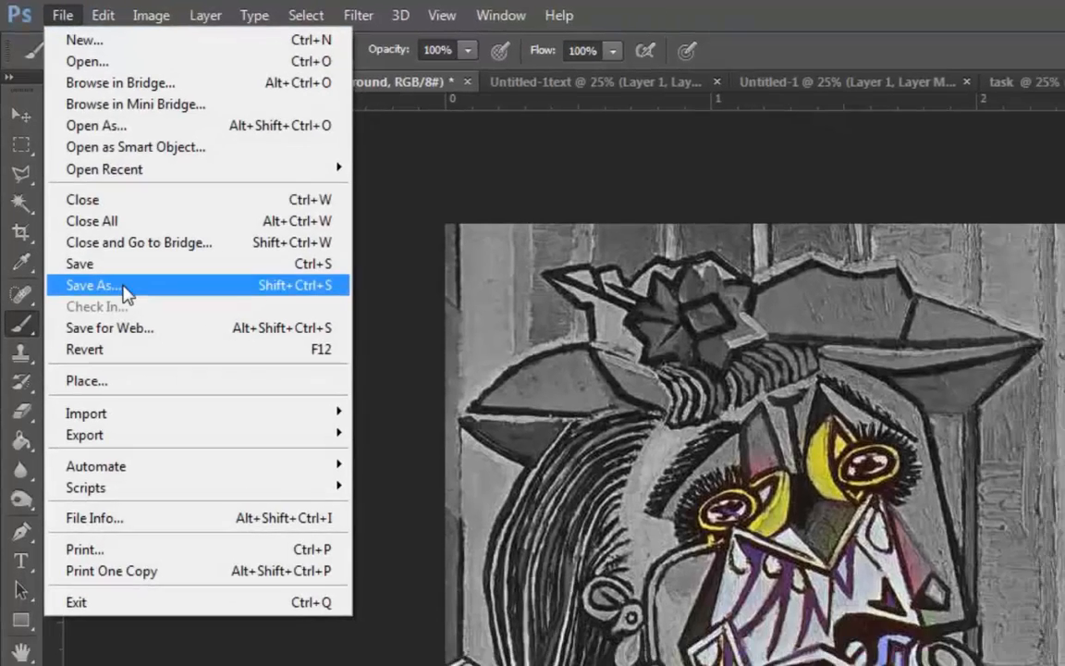
{"action": "left_click", "coordinate": [91, 285]}
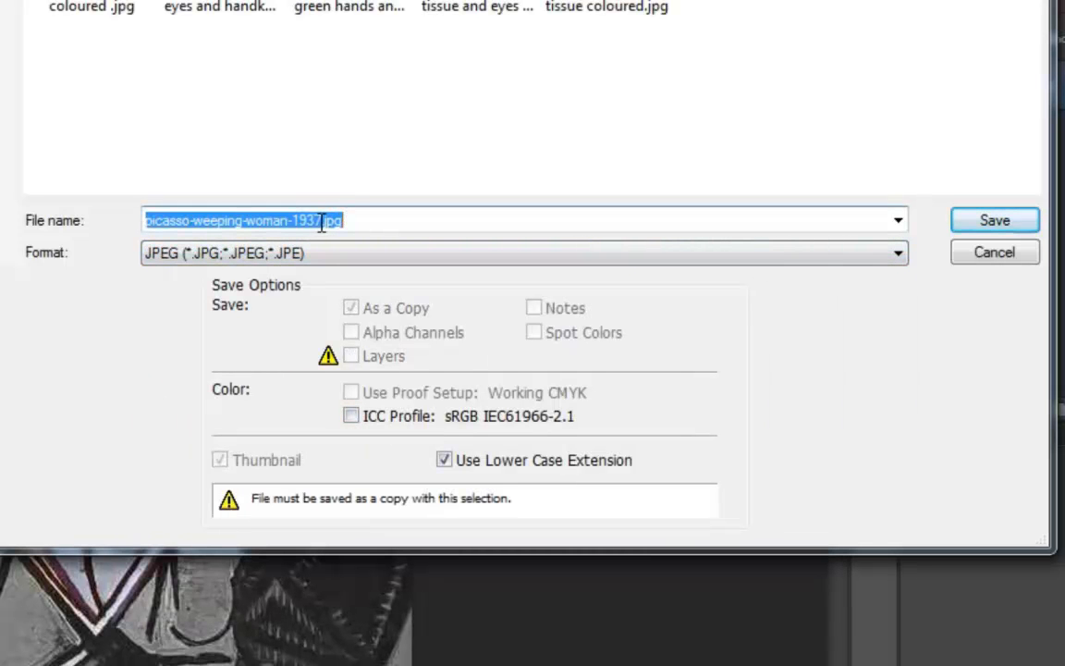
{"action": "left_click", "coordinate": [387, 220]}
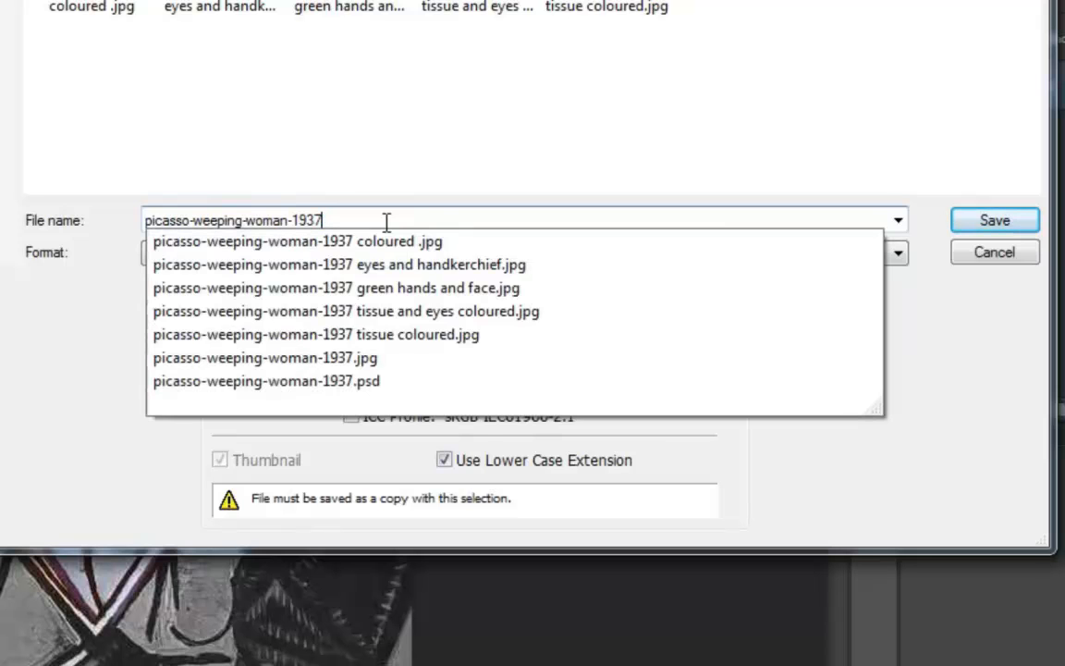
{"action": "type", "text": "hand"}
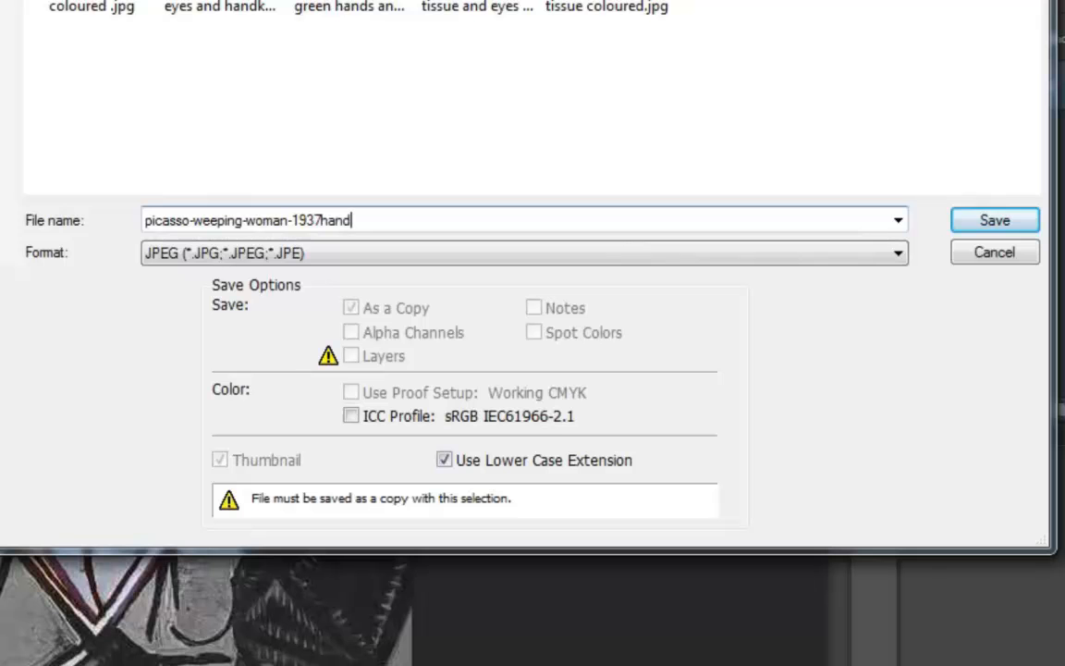
{"action": "type", "text": "erchief"}
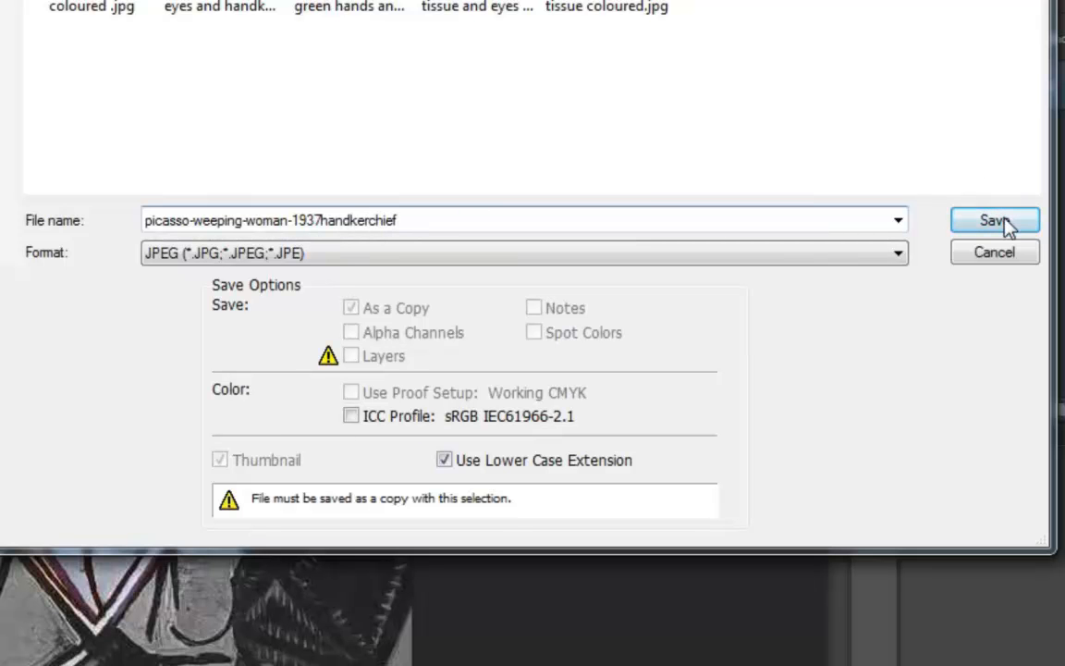
{"action": "left_click", "coordinate": [994, 220]}
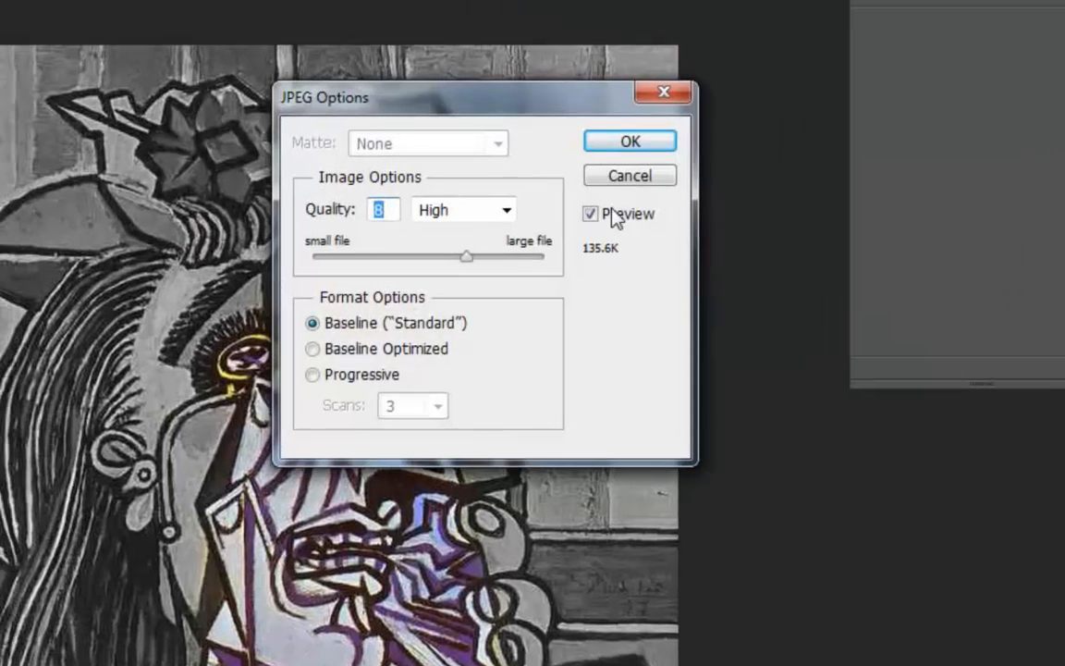
Step: Set the JPEG quality to 9 (High) and confirm
{"action": "left_click_drag", "start_coordinate": [467, 256], "coordinate": [518, 256]}
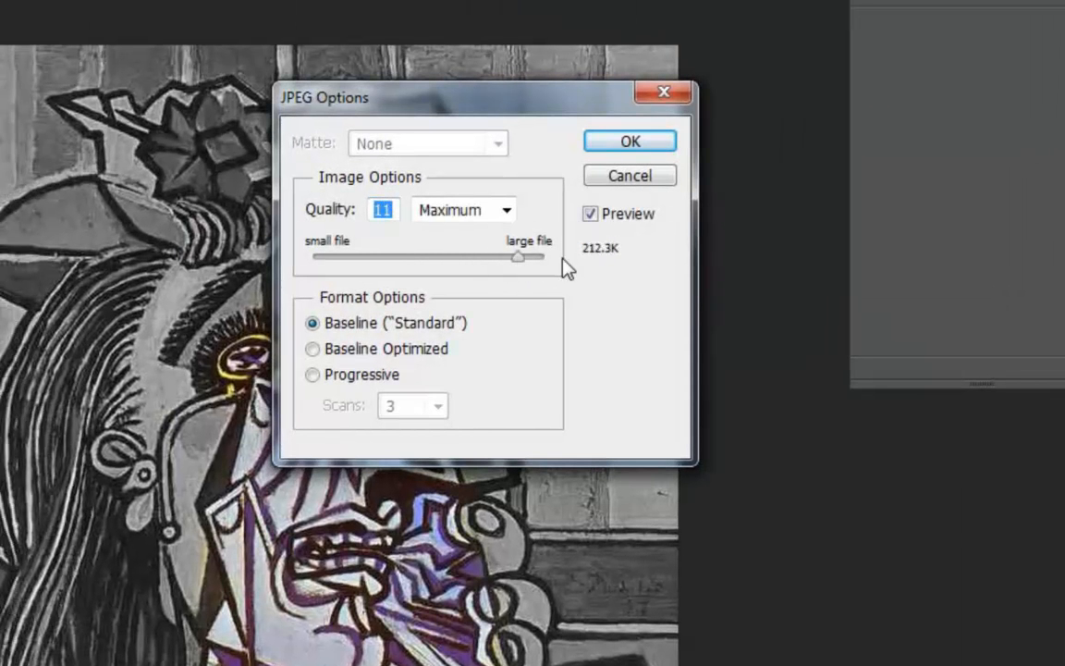
{"action": "left_click_drag", "start_coordinate": [518, 256], "coordinate": [477, 256]}
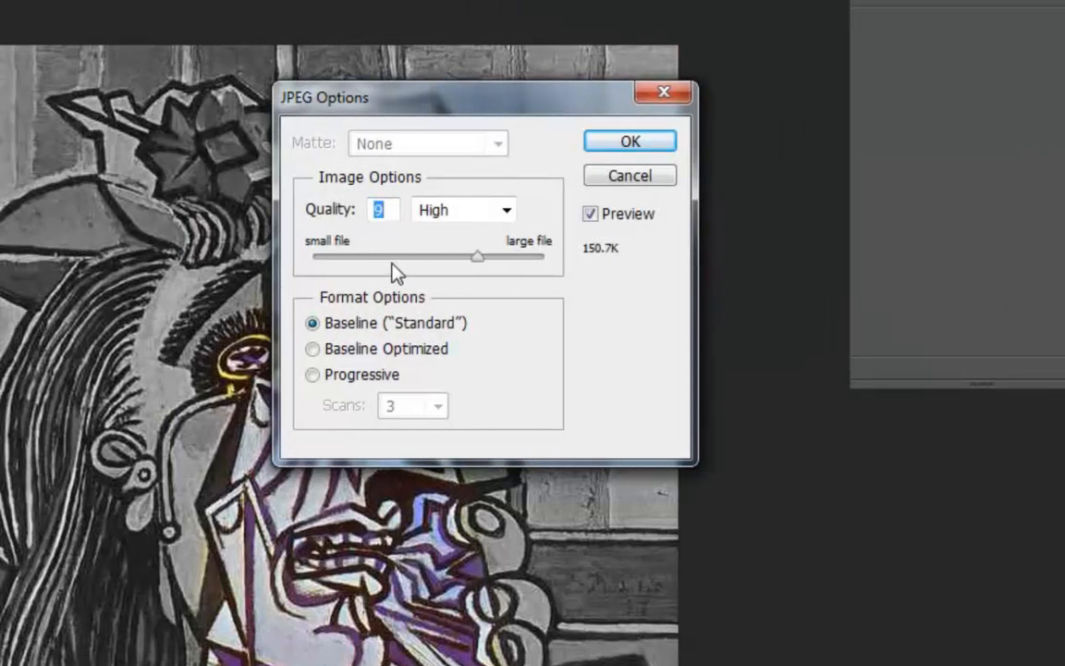
{"action": "mouse_move", "coordinate": [616, 271]}
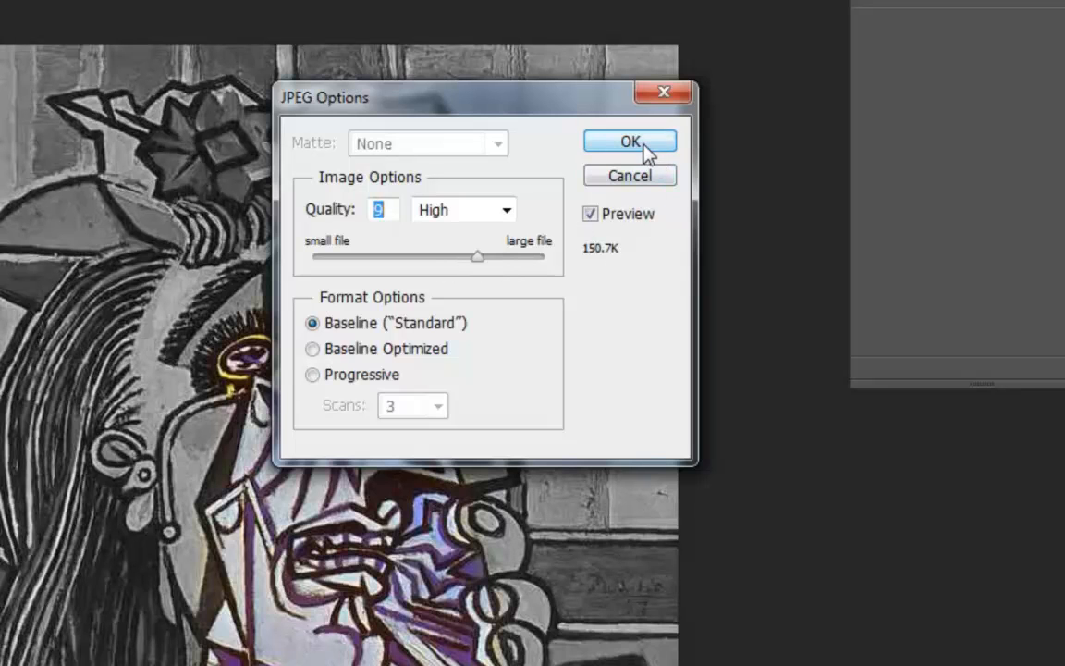
{"action": "left_click", "coordinate": [630, 141]}
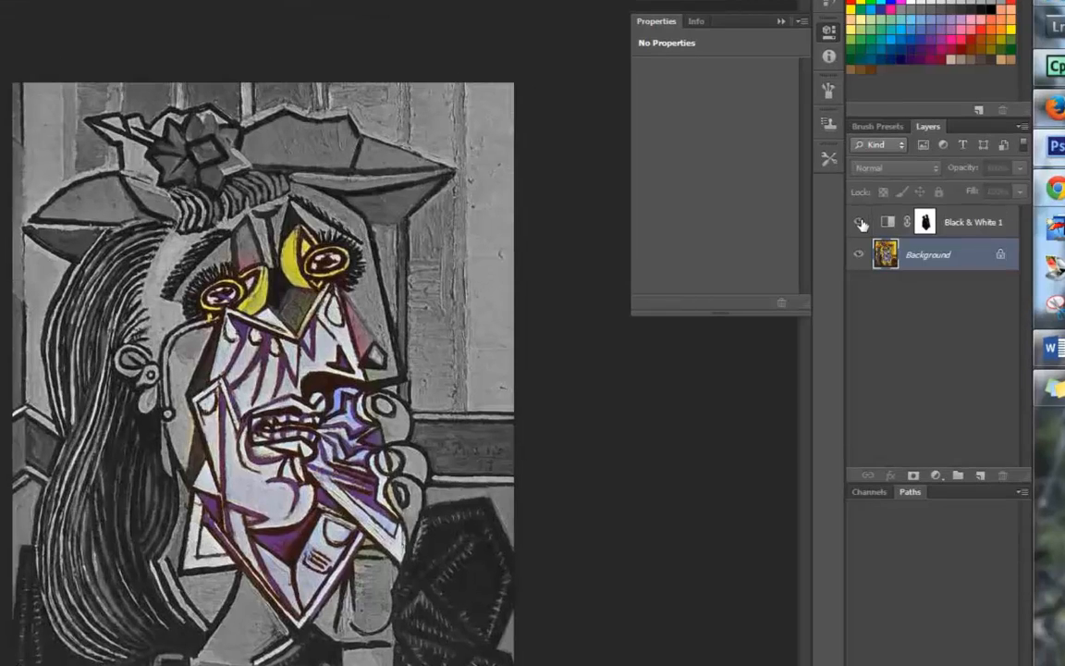
Step: Hide Black & White 1 and add a second Black & White adjustment layer
{"action": "left_click", "coordinate": [858, 221]}
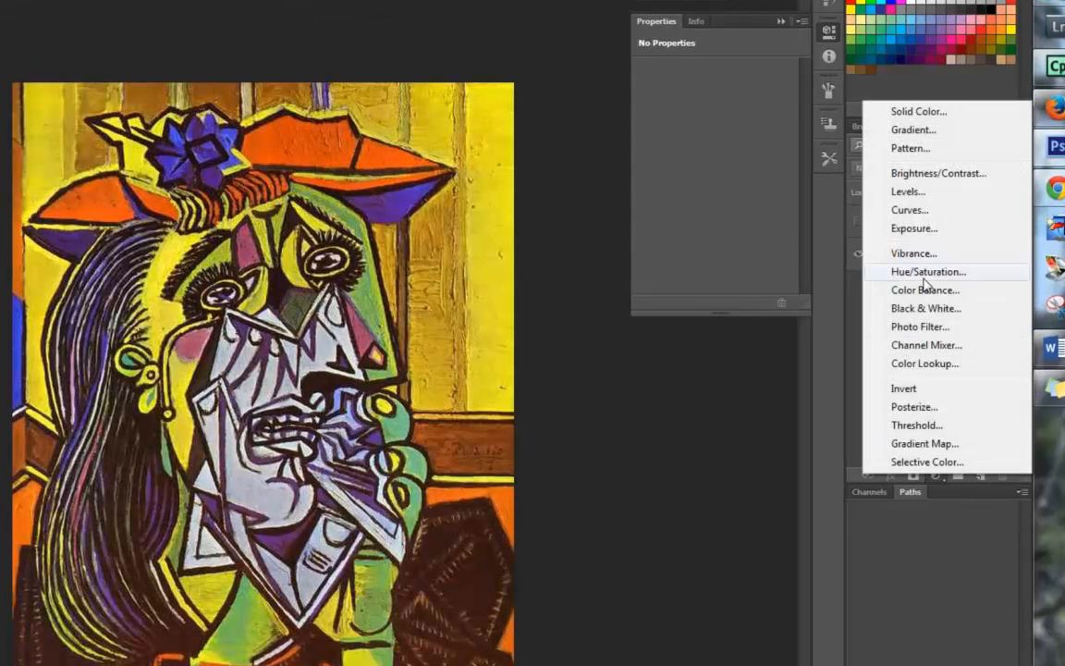
{"action": "left_click", "coordinate": [926, 307]}
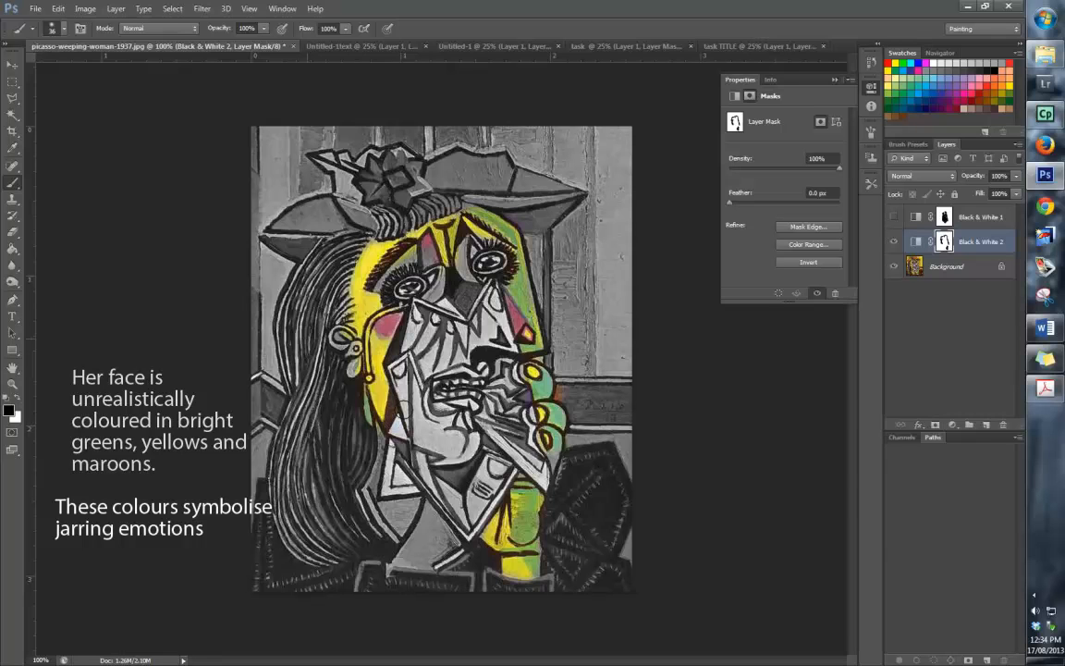
Step: Save a JPEG copy named picasso-weeping-woman-1937 green hands and face
{"action": "left_click", "coordinate": [35, 8]}
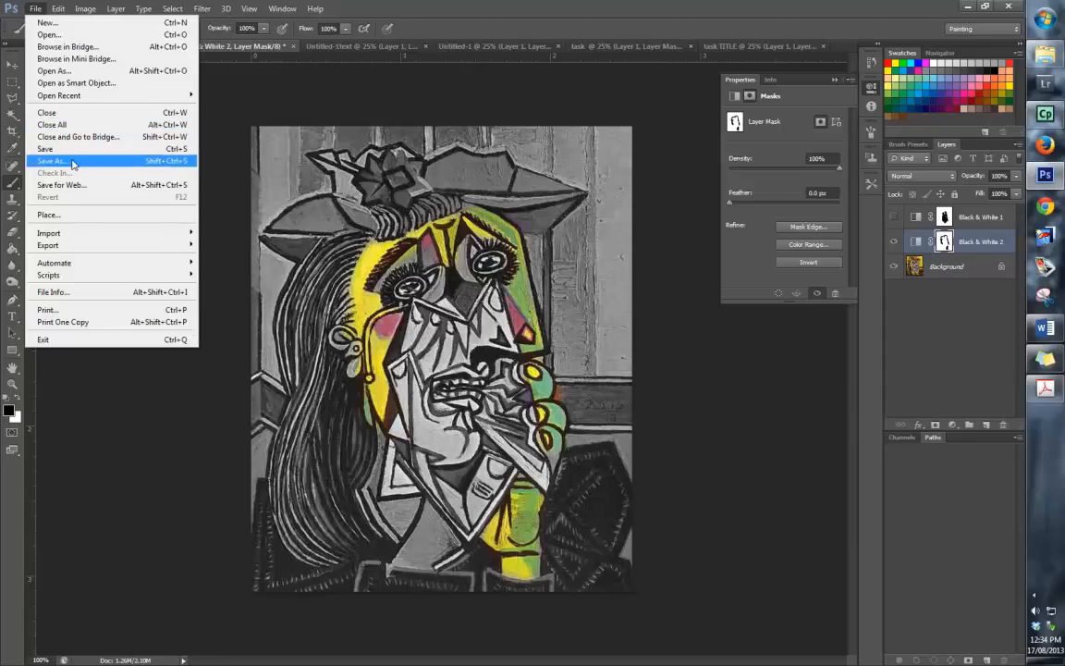
{"action": "left_click", "coordinate": [50, 161]}
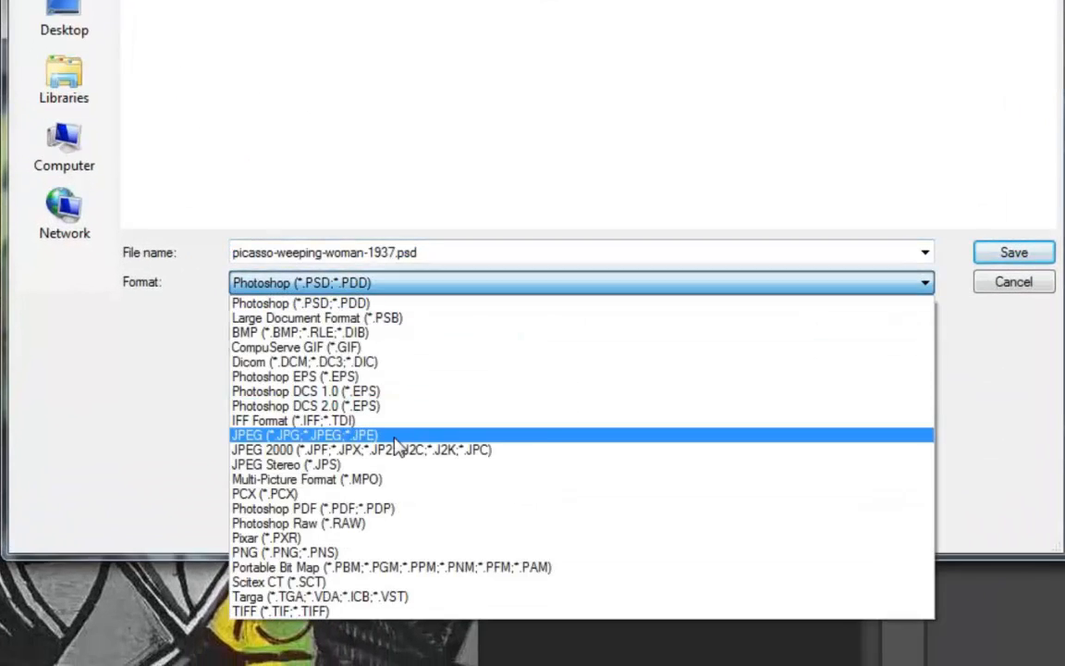
{"action": "left_click", "coordinate": [304, 435]}
{"action": "type", "text": " green hands and fac"}
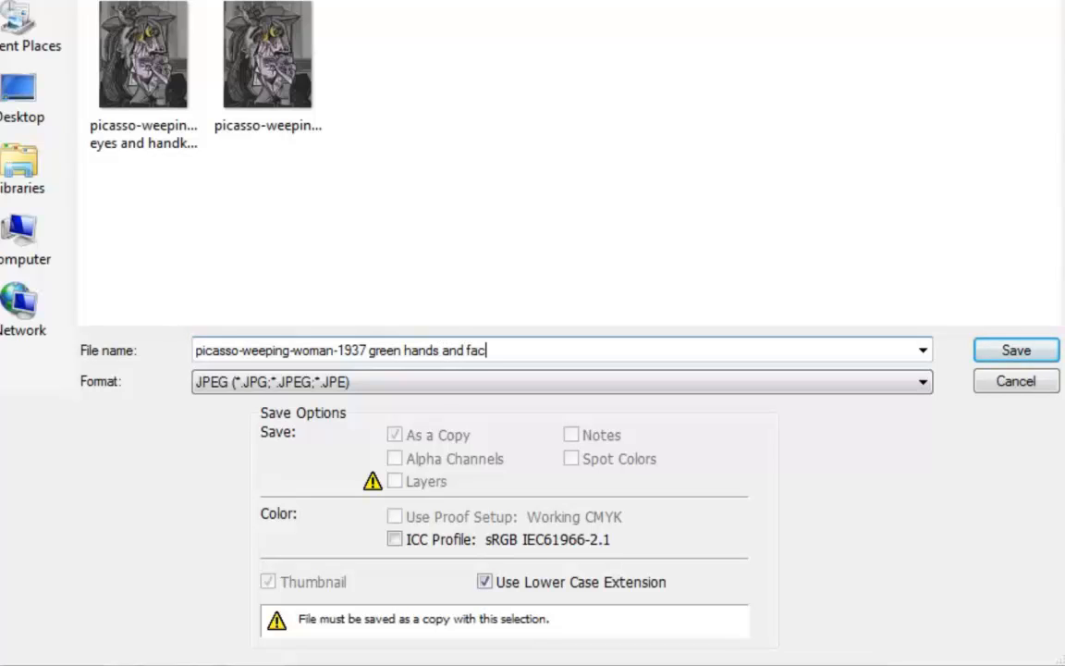
{"action": "left_click", "coordinate": [1015, 350]}
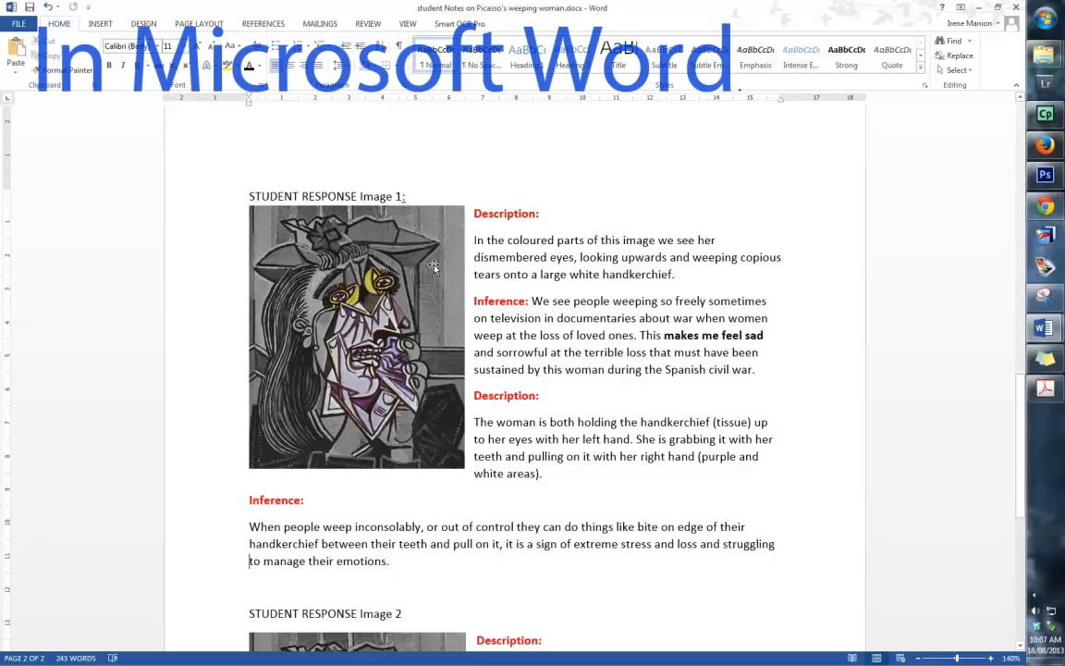
{"action": "mouse_move", "coordinate": [431, 163]}
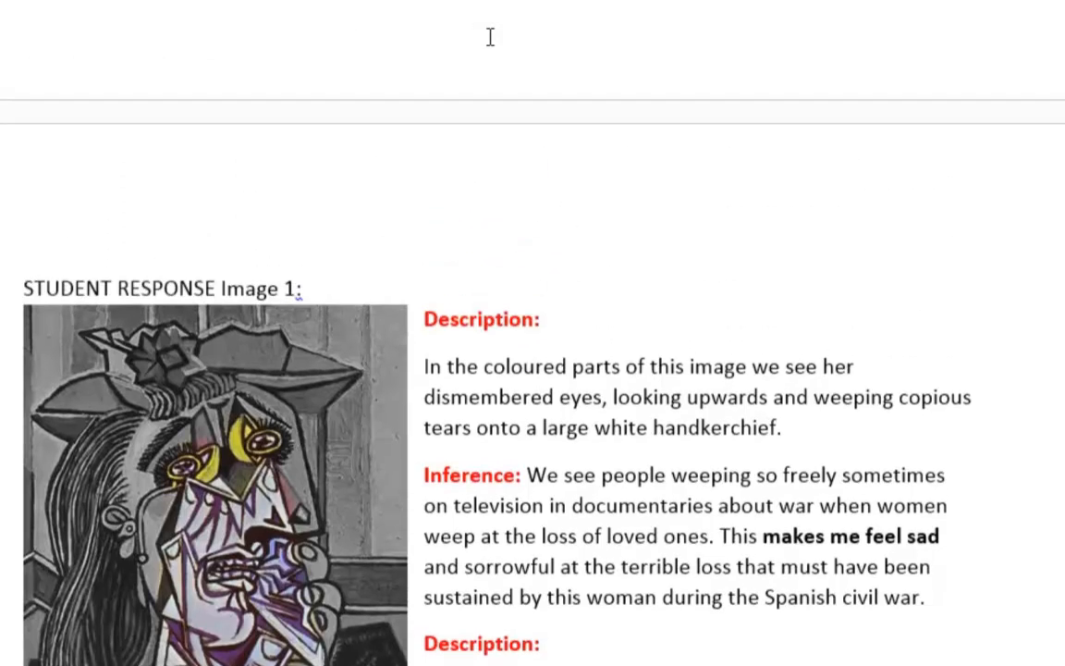
{"action": "scroll", "scroll_direction": "down", "scroll_amount": 3}
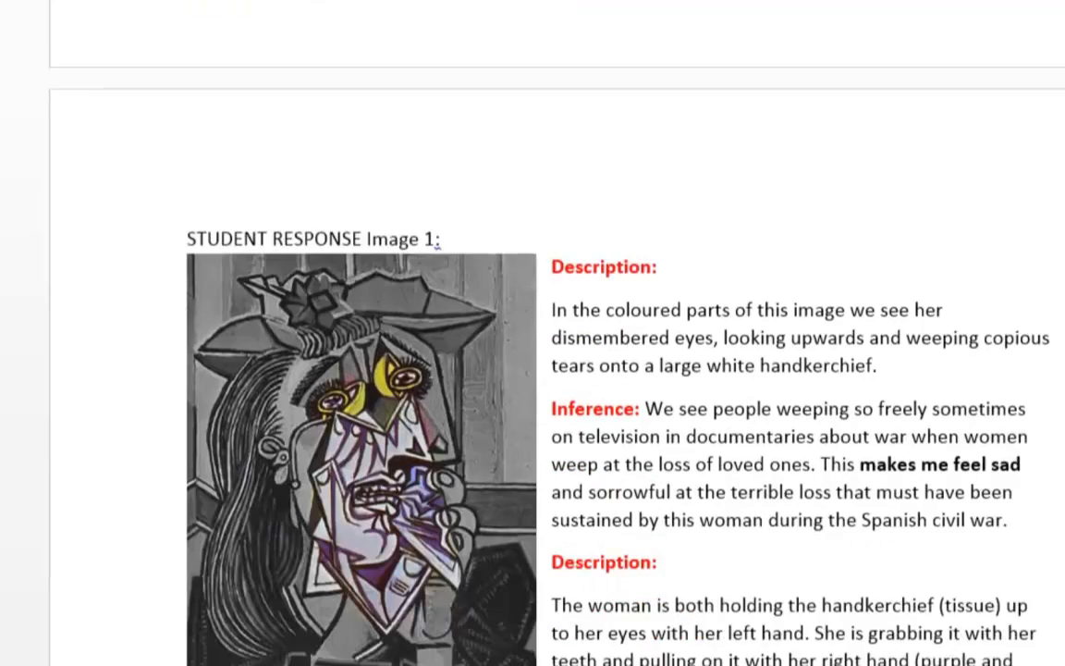
{"action": "scroll", "scroll_direction": "down", "scroll_amount": 3}
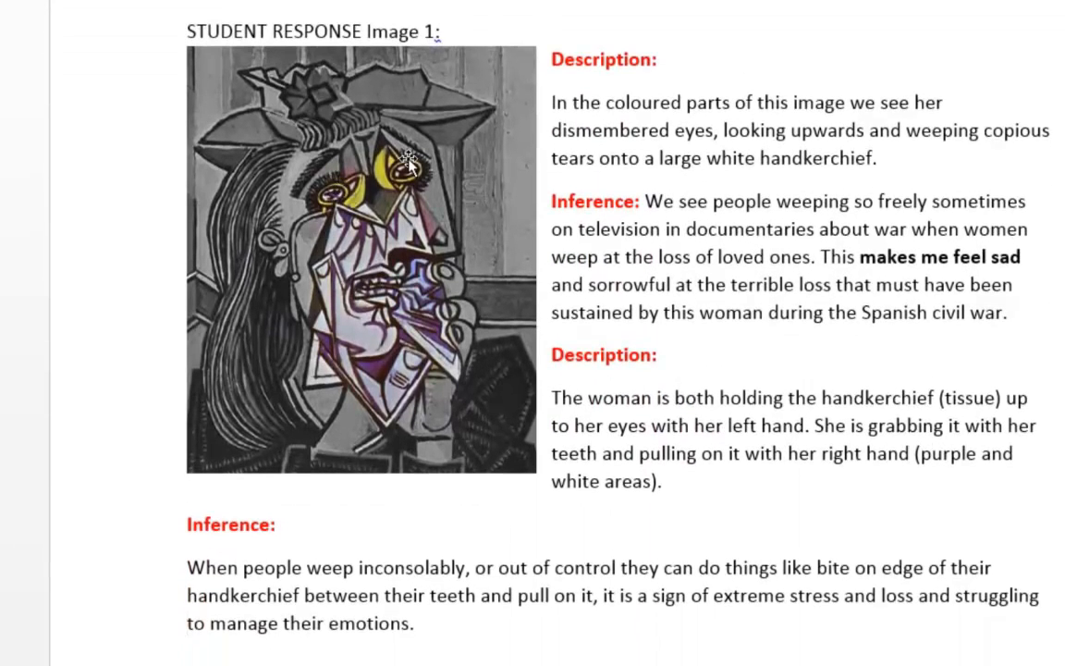